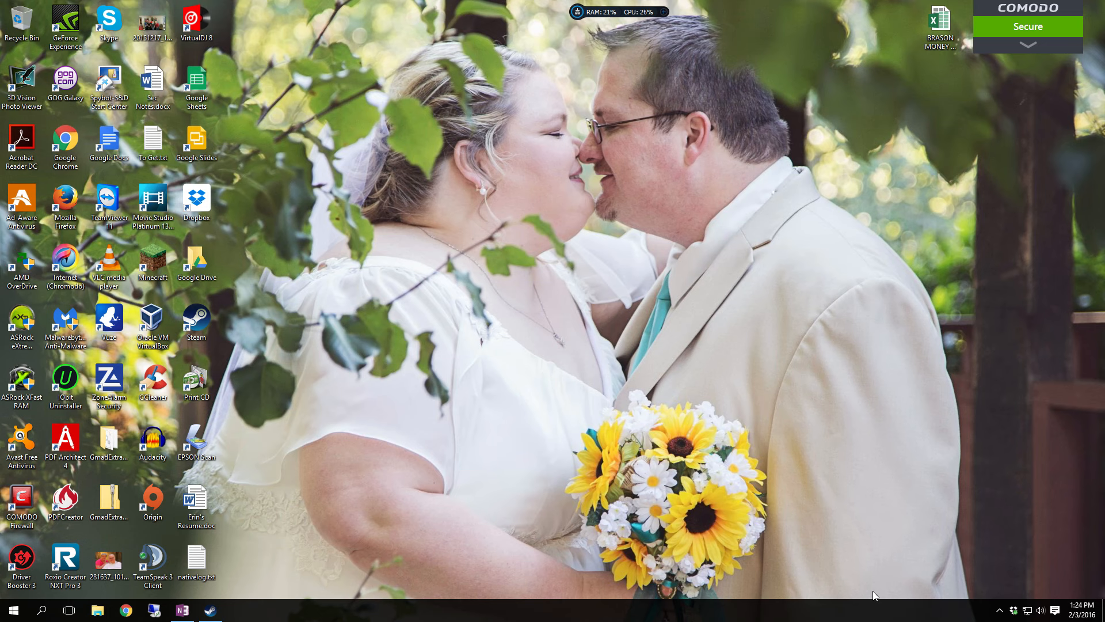
mouse_move(991, 610)
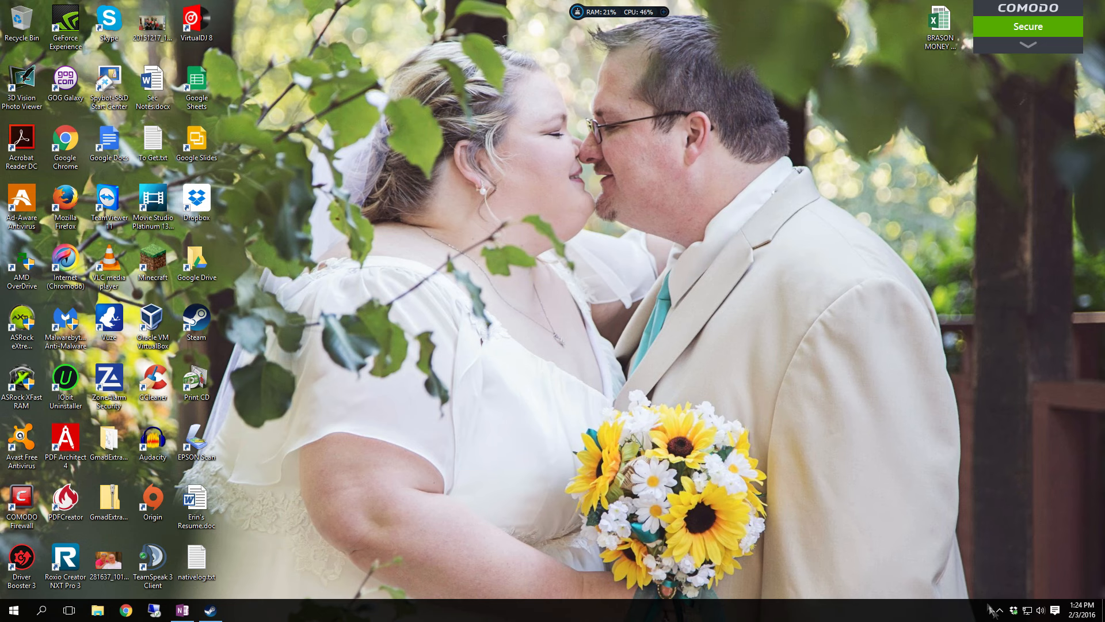
Step: Reveal the hidden system-tray icons to reach the NVIDIA GeForce Experience icon
click(994, 610)
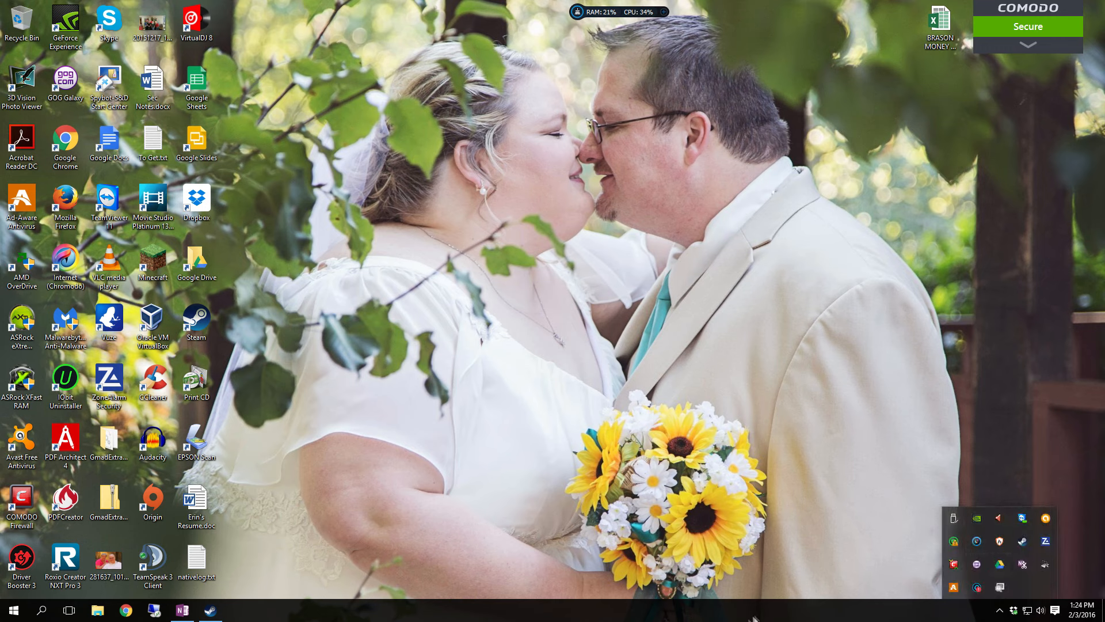
mouse_move(610, 576)
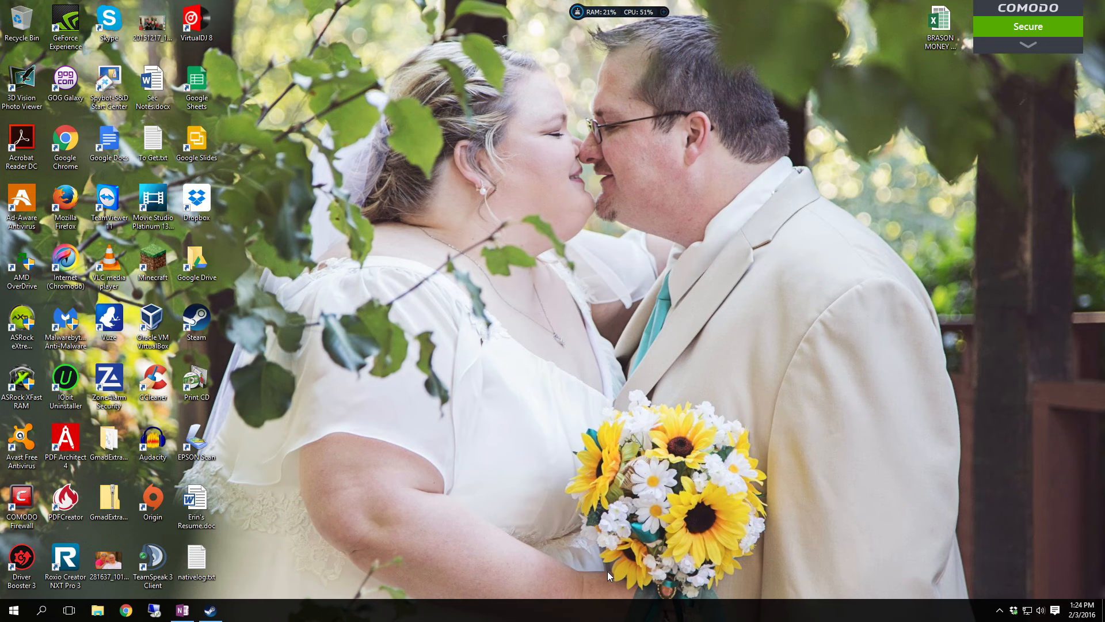
click(1000, 610)
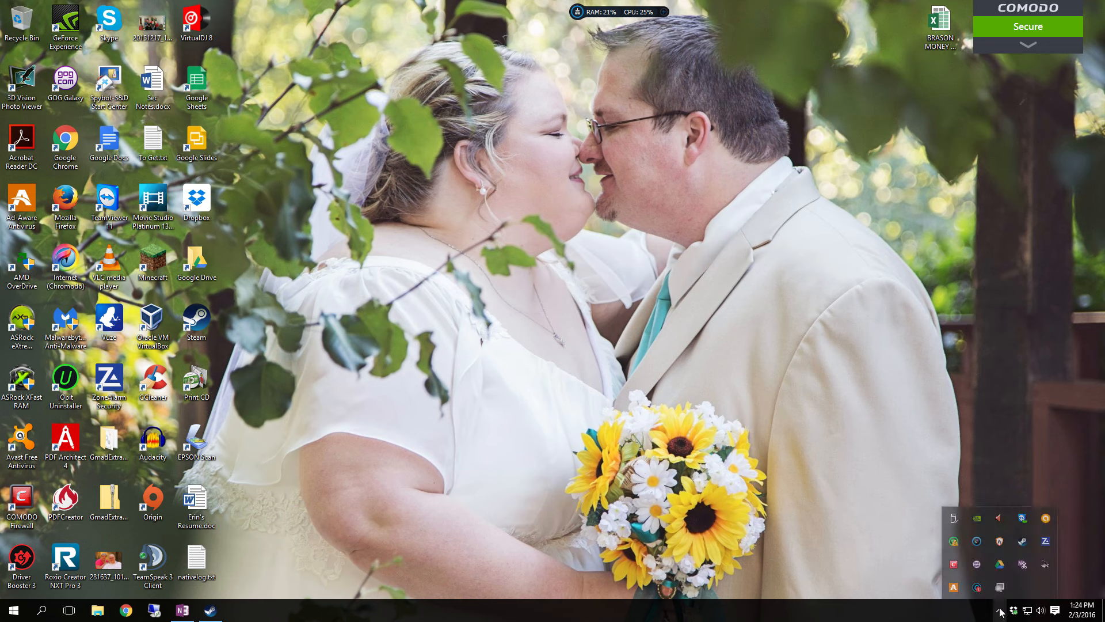
mouse_move(978, 518)
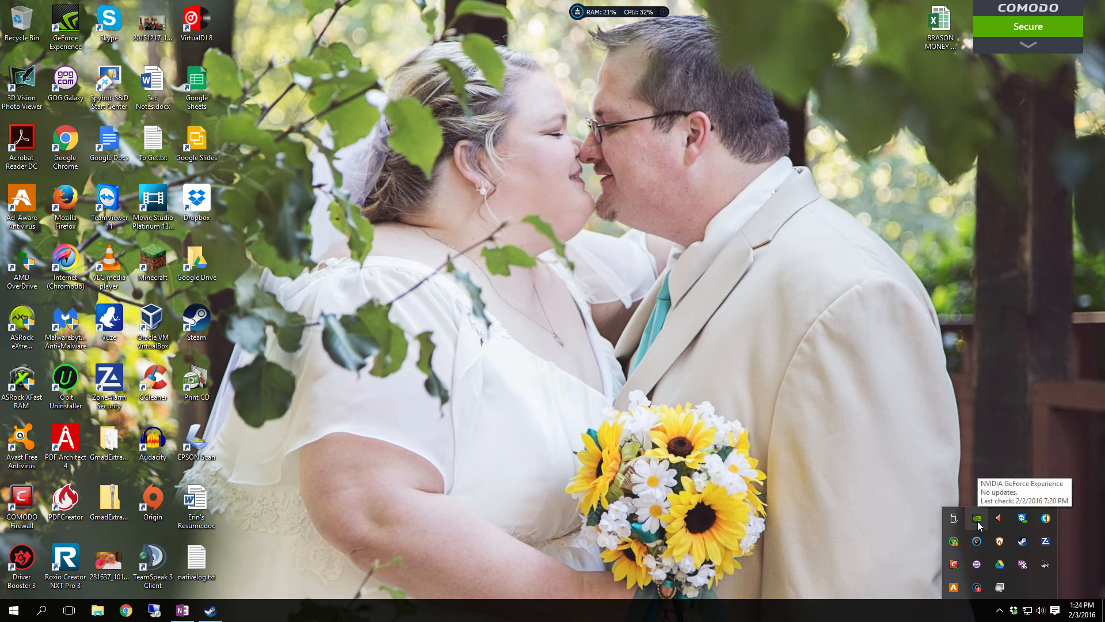
mouse_move(615, 575)
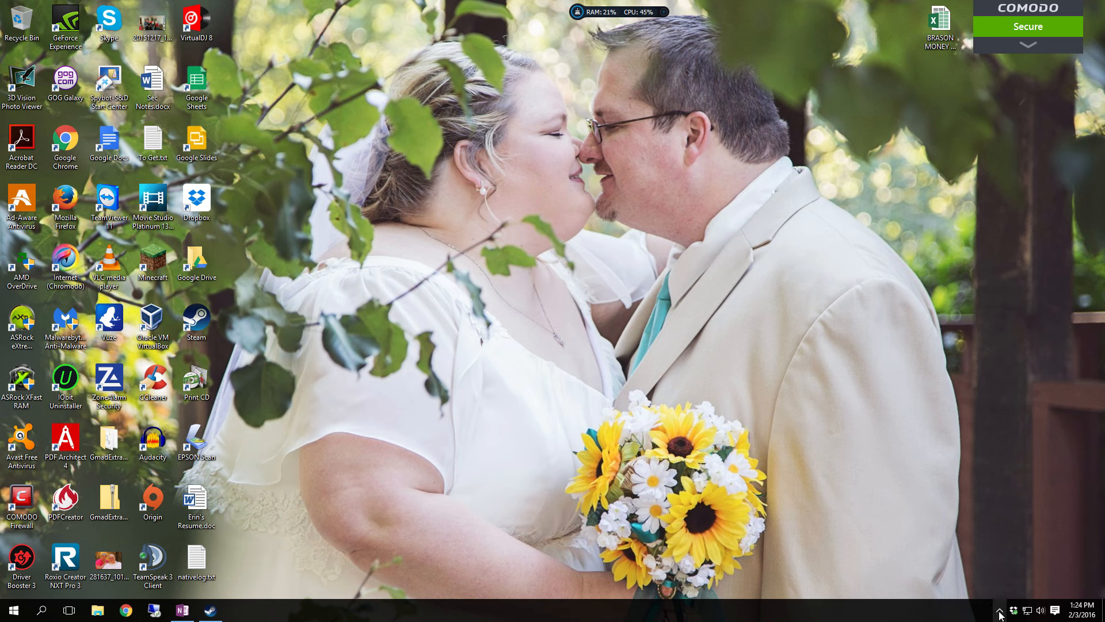
mouse_move(999, 610)
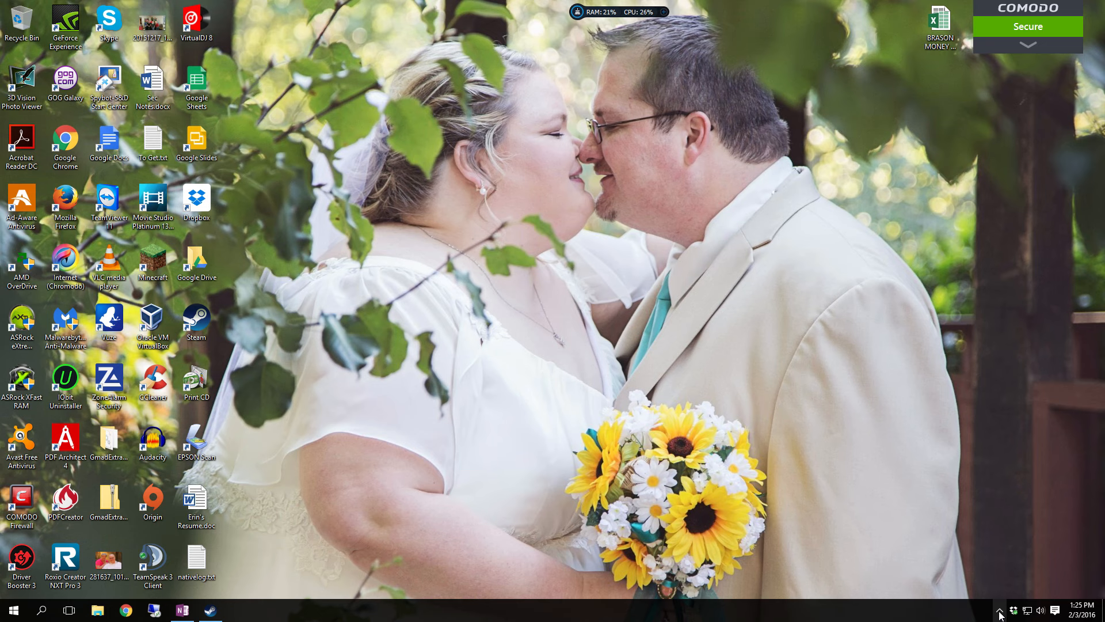
click(999, 610)
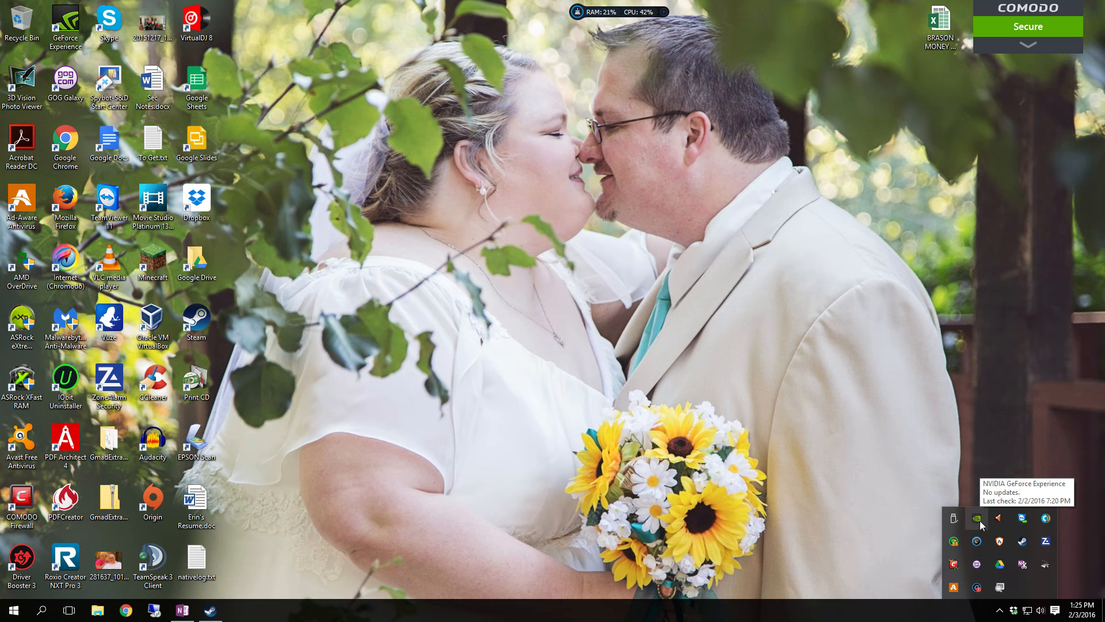
mouse_move(1025, 610)
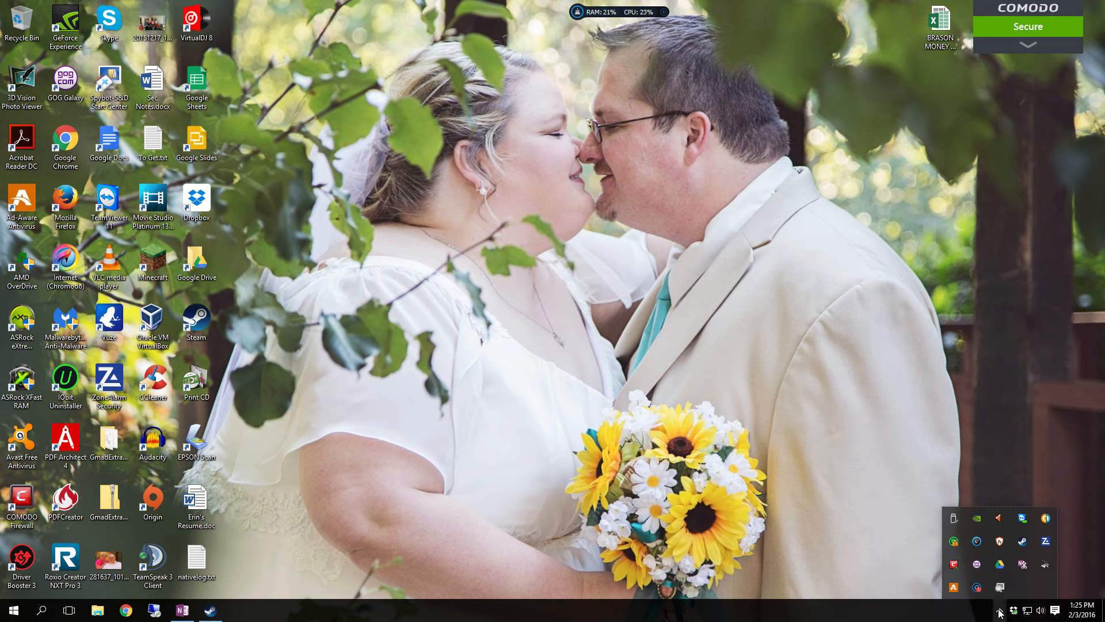
mouse_move(977, 518)
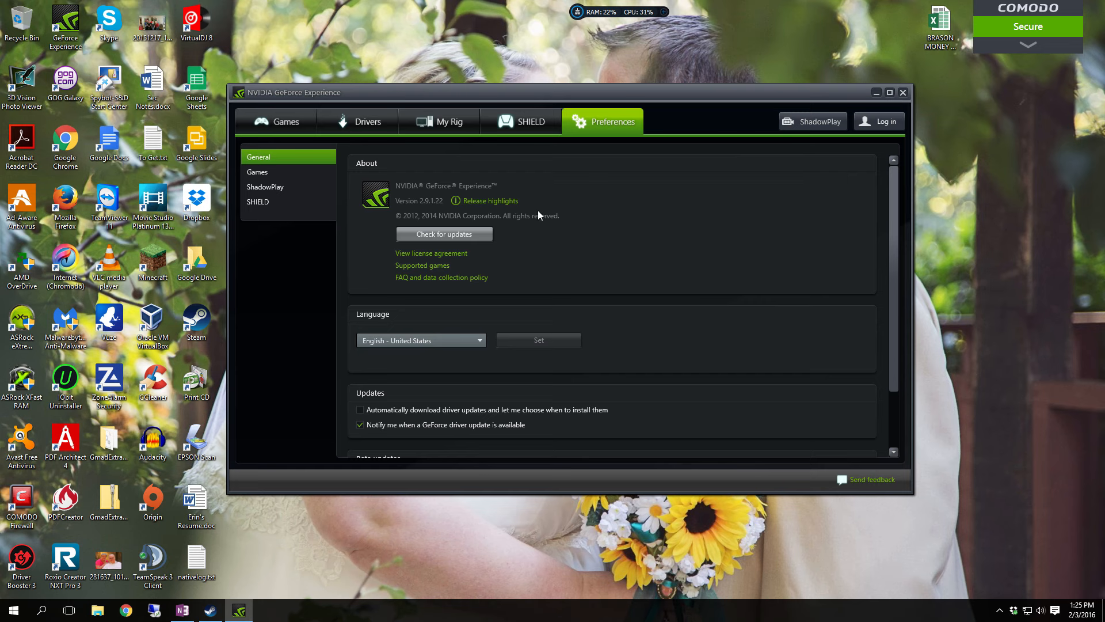
mouse_move(495, 153)
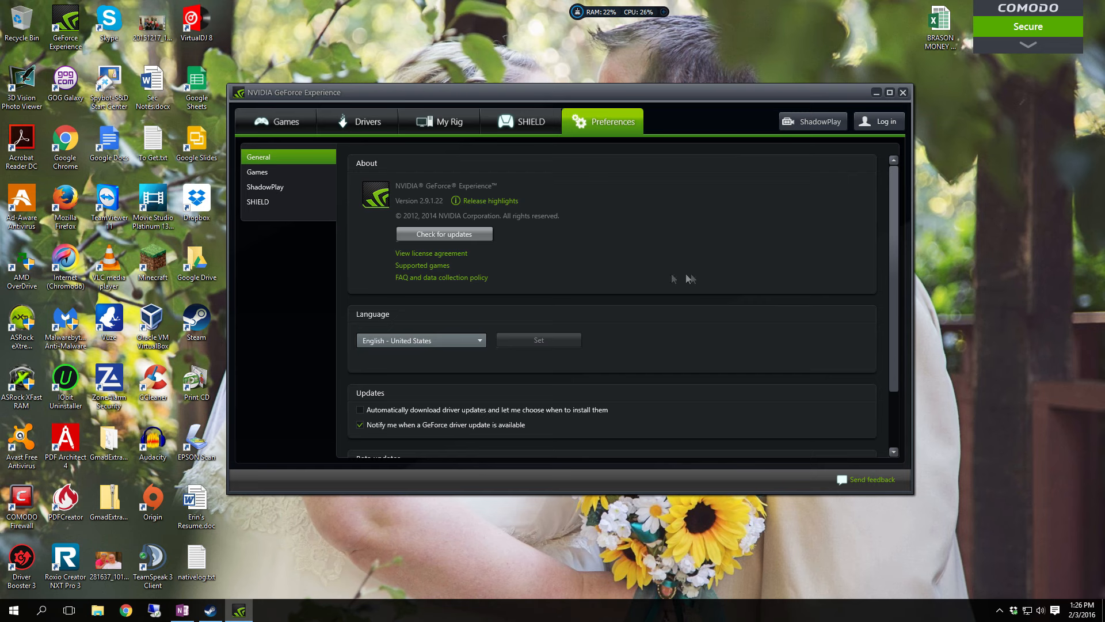
mouse_move(567, 240)
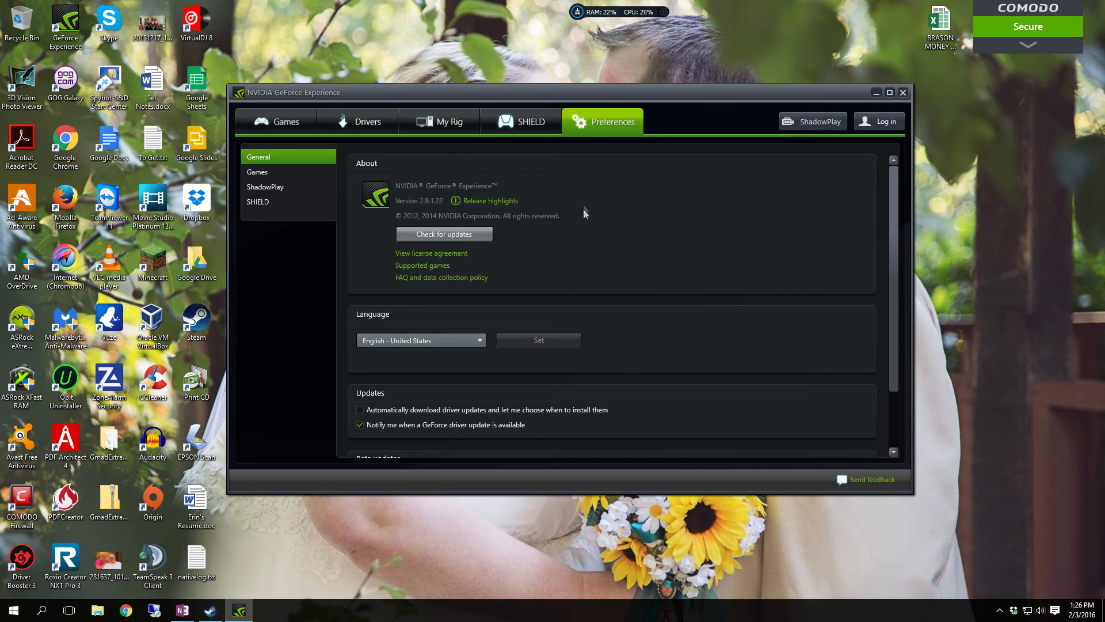
Step: Browse the Games and ShadowPlay preferences, then show the SHIELD GameStream settings
click(256, 172)
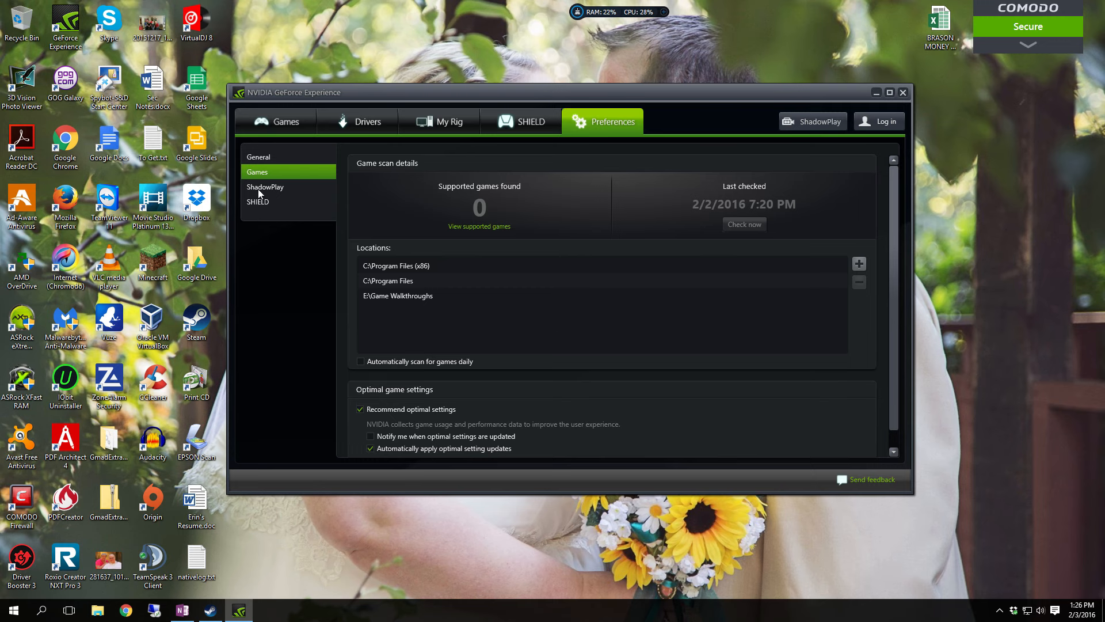
click(265, 187)
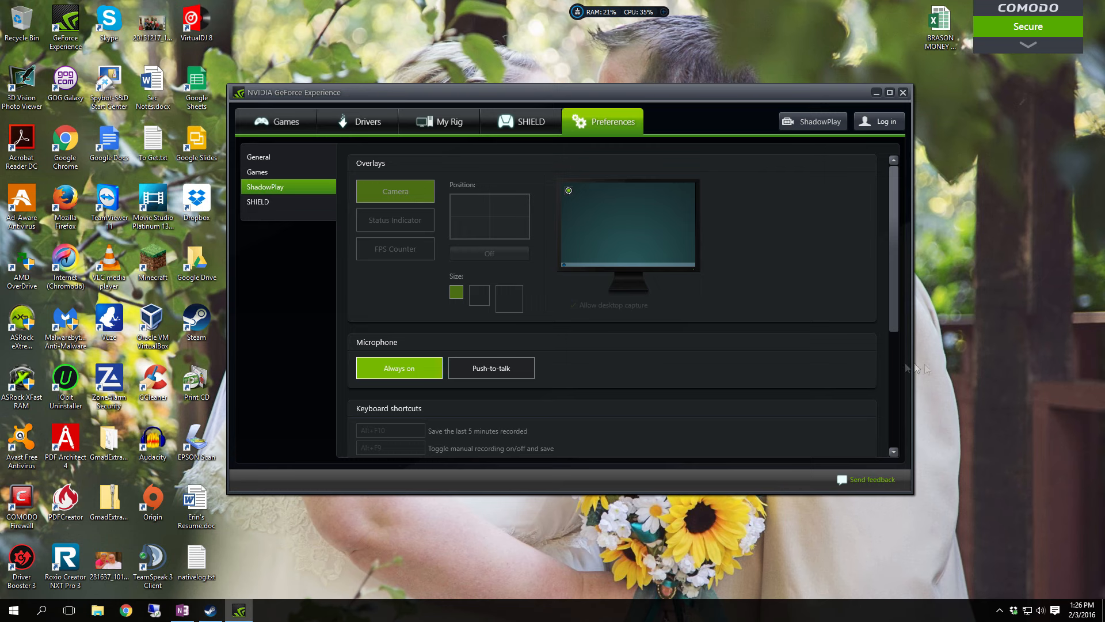
mouse_move(786, 357)
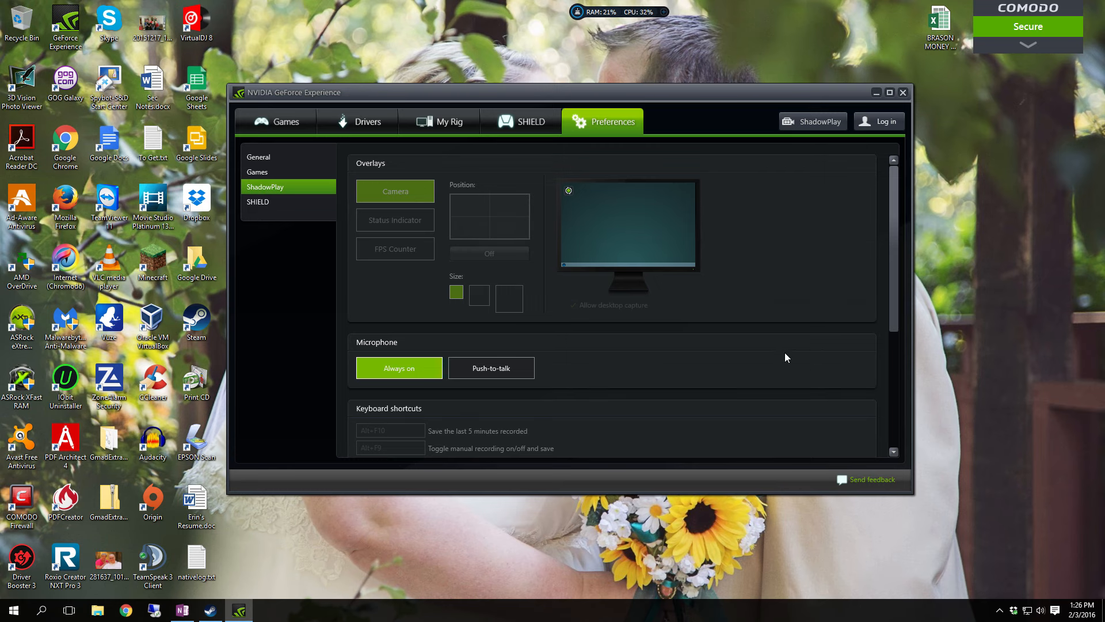
mouse_move(287, 228)
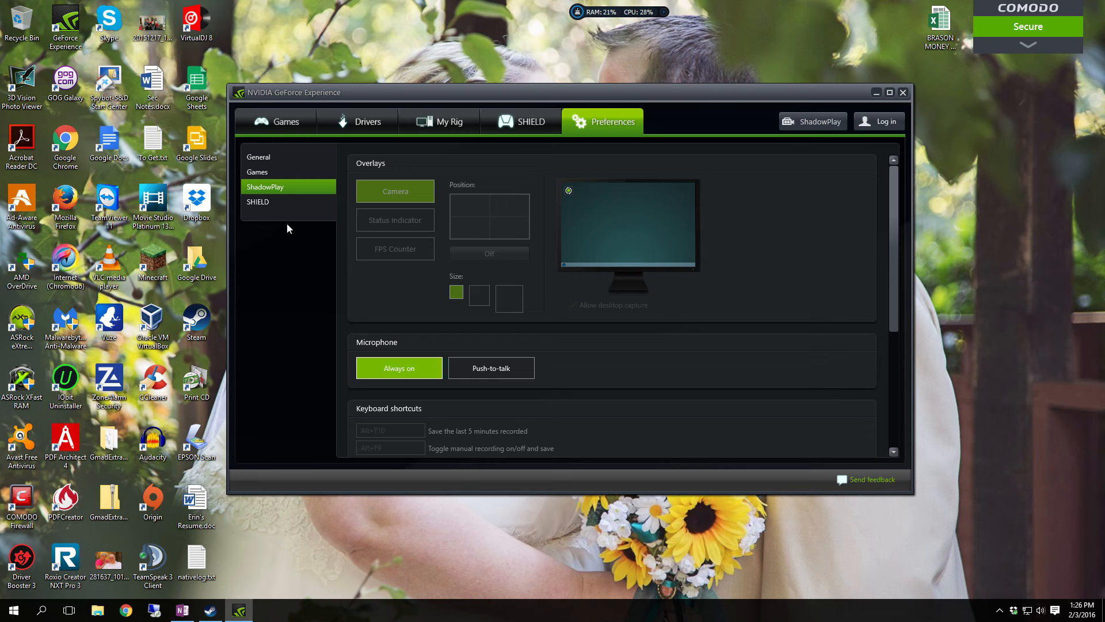
mouse_move(263, 224)
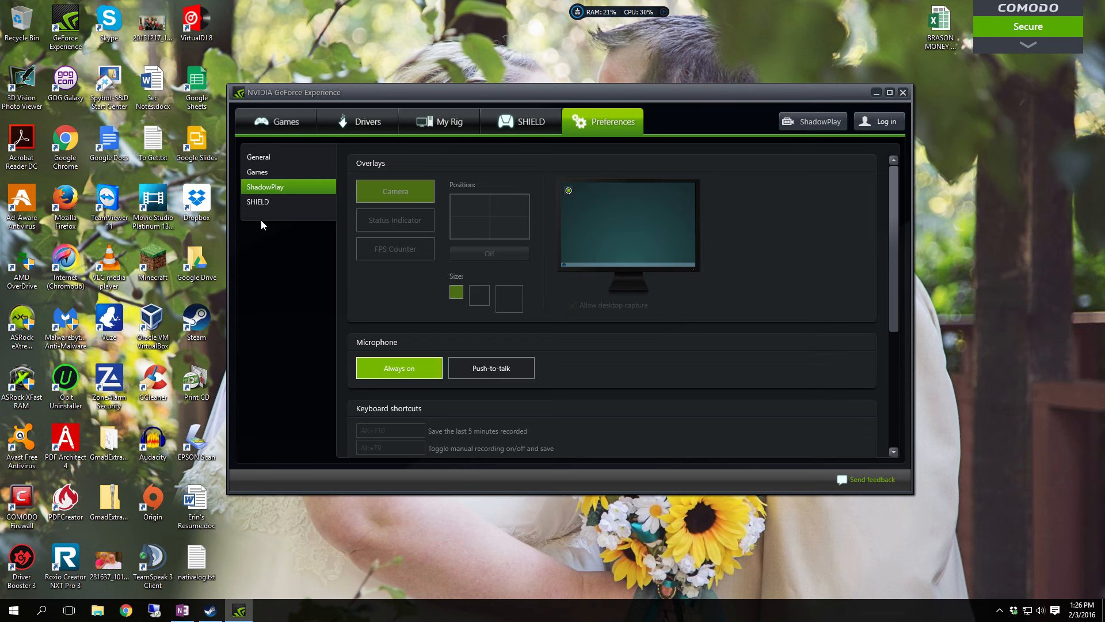
click(258, 203)
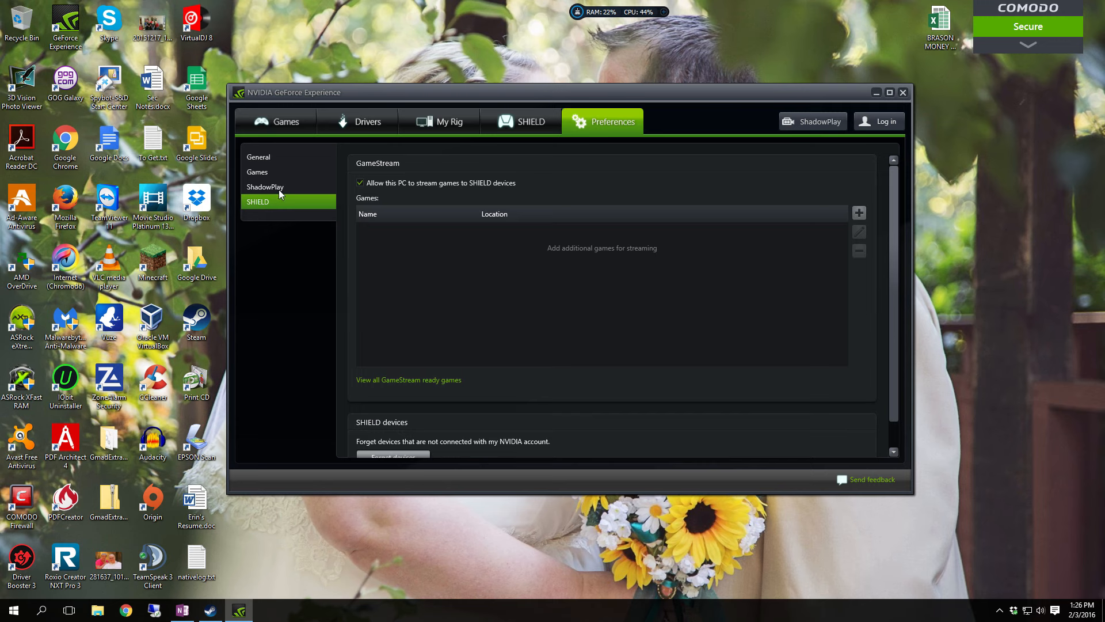
Step: Show the ShadowPlay preferences and bring up the ShadowPlay recording panel over them
click(265, 186)
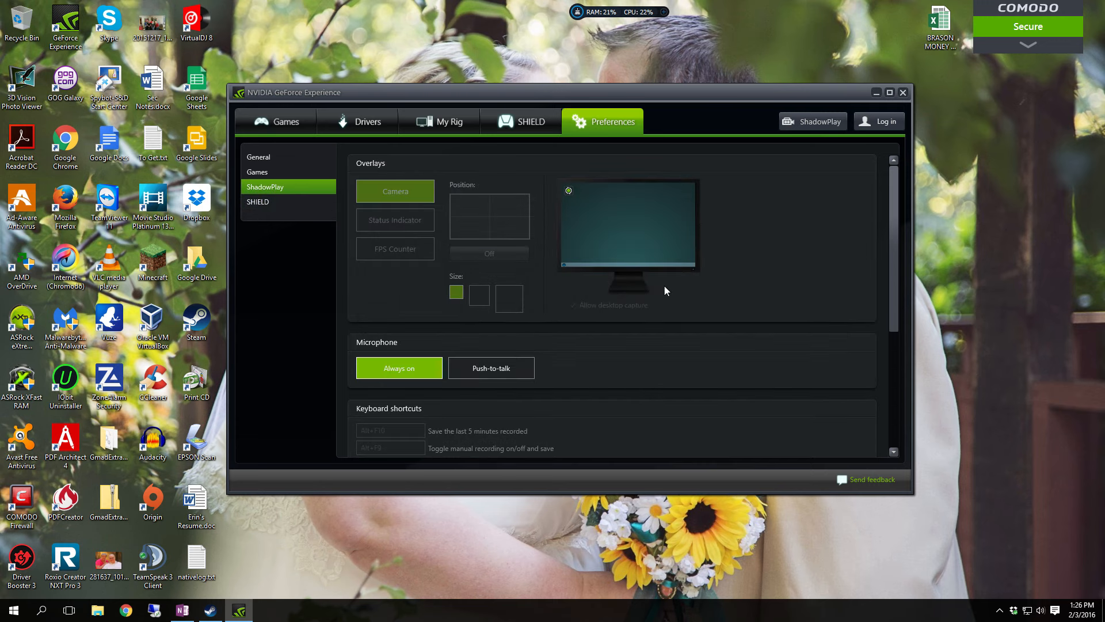
mouse_move(658, 299)
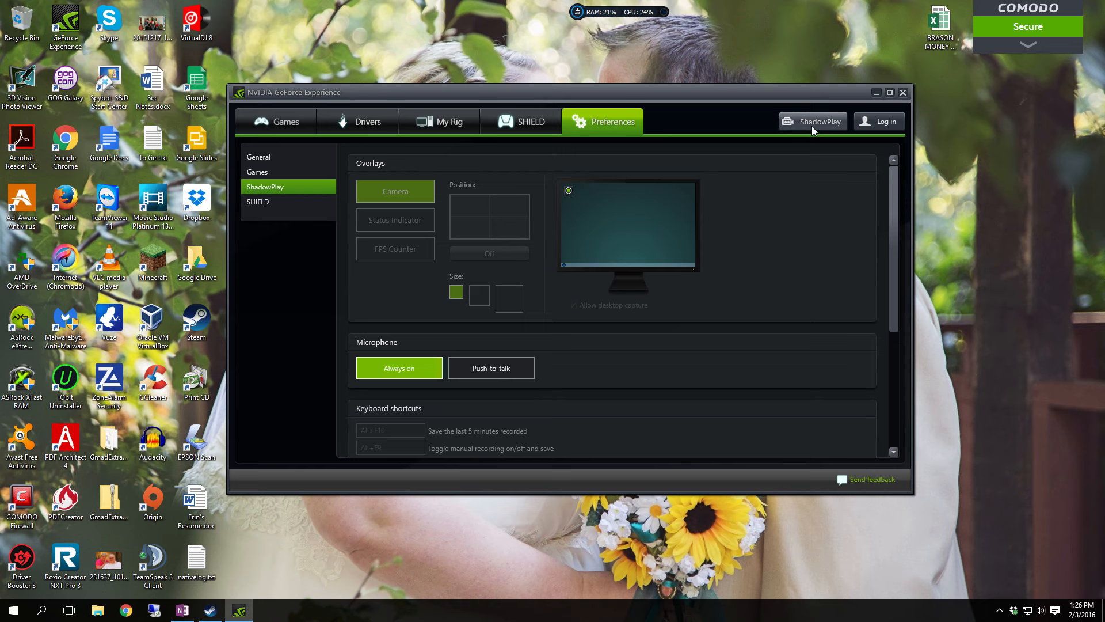
click(812, 120)
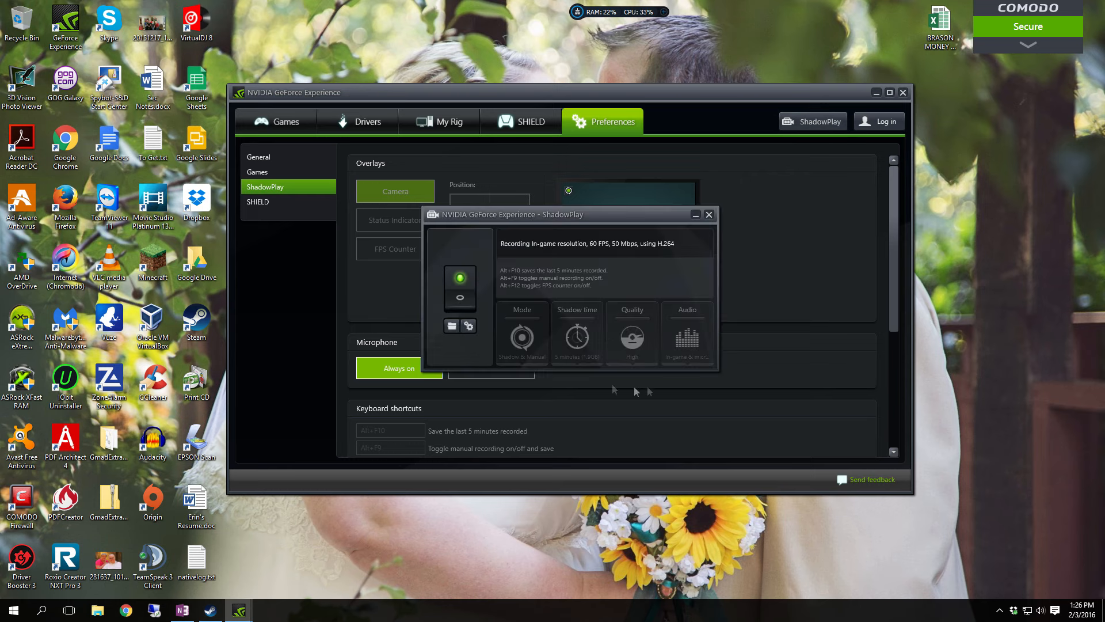
mouse_move(718, 208)
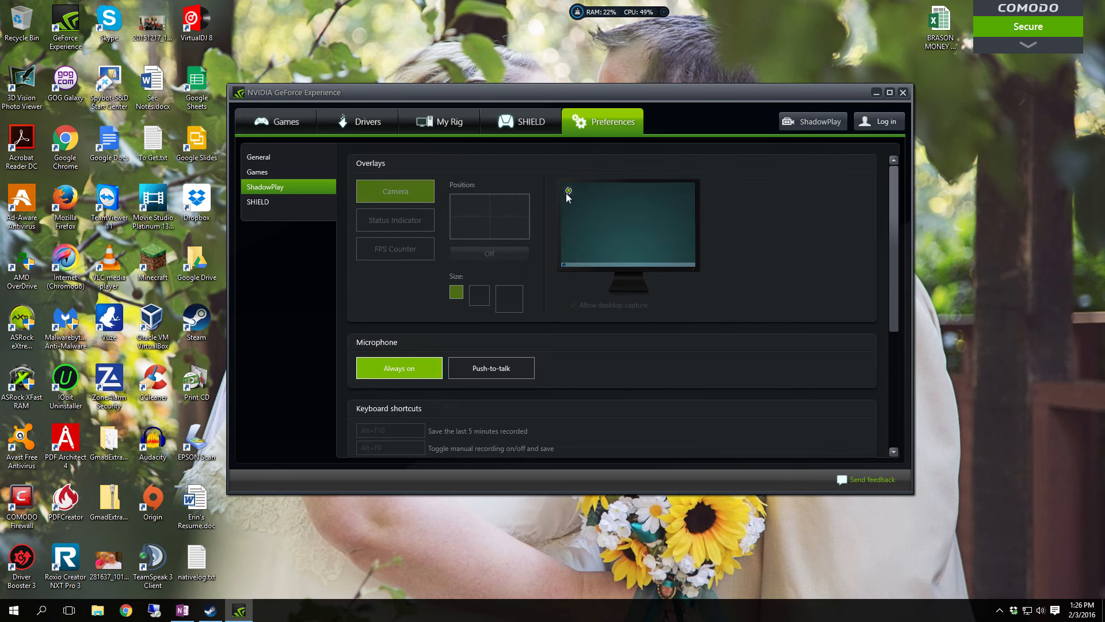
mouse_move(501, 238)
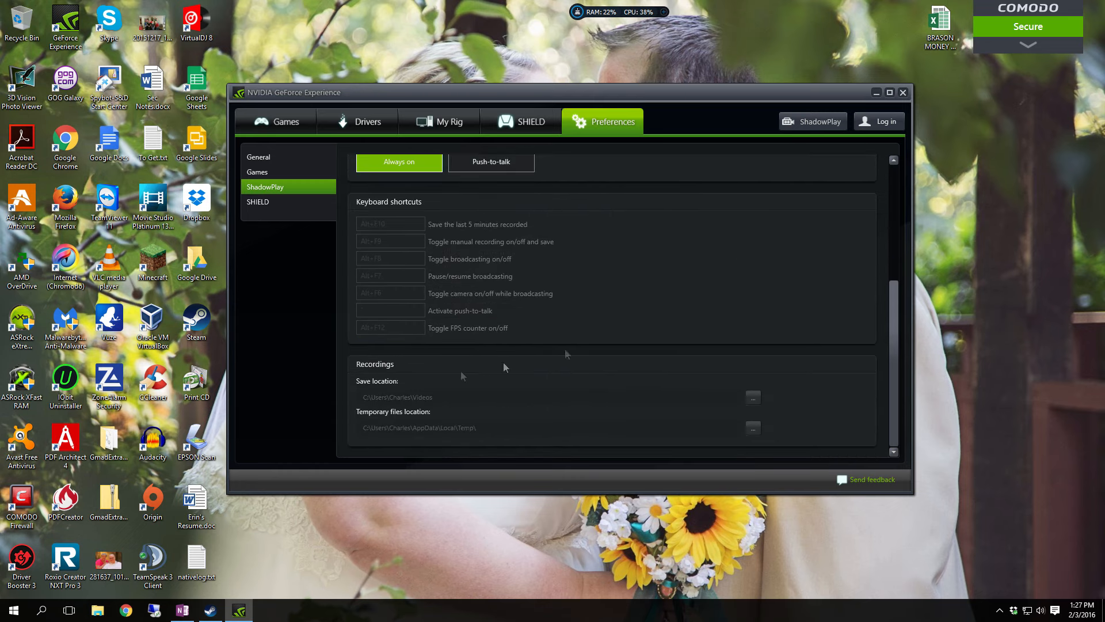
mouse_move(406, 398)
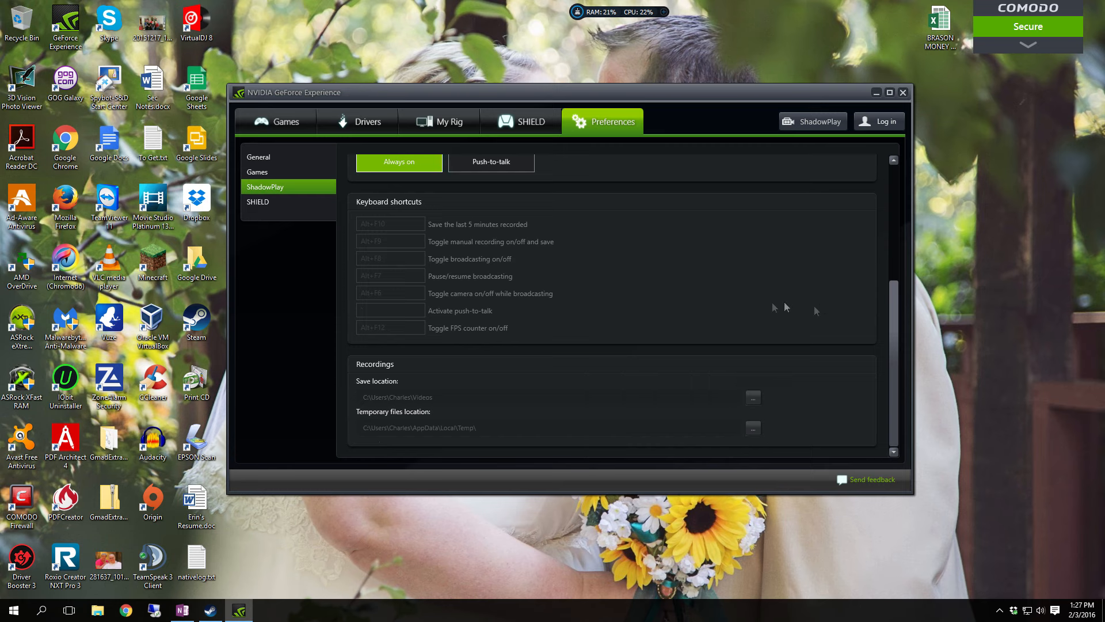
scroll(up, 3)
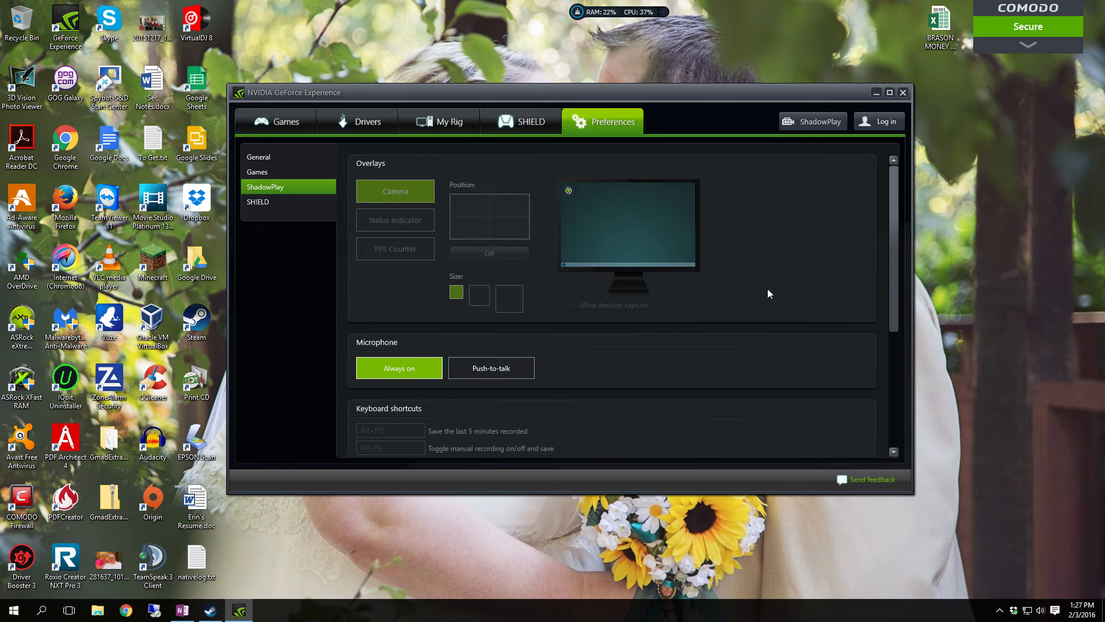
mouse_move(683, 284)
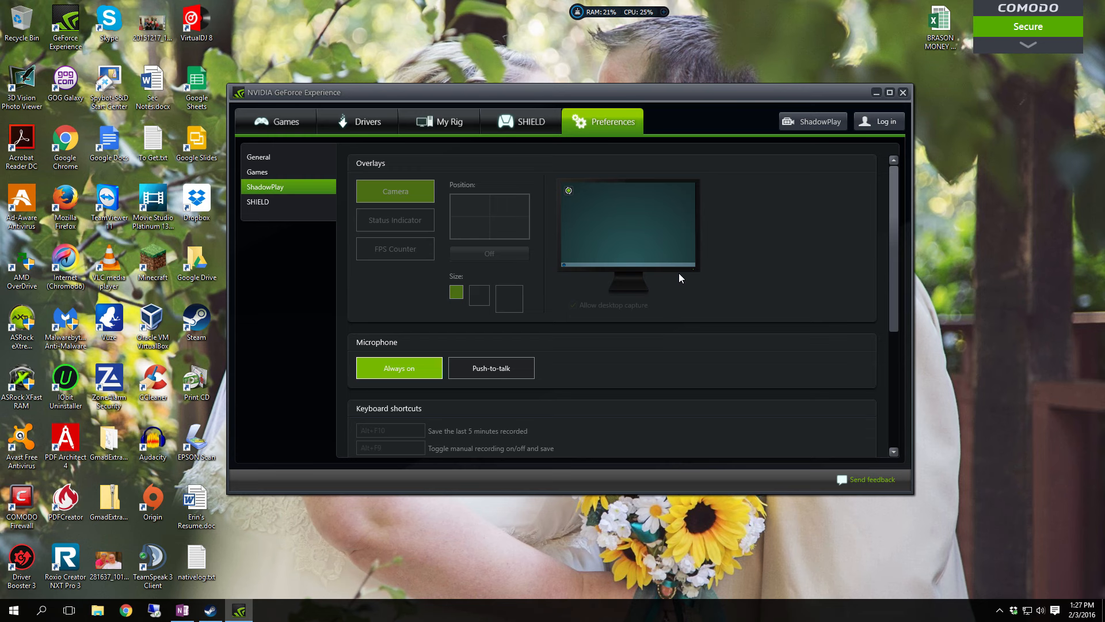
mouse_move(768, 305)
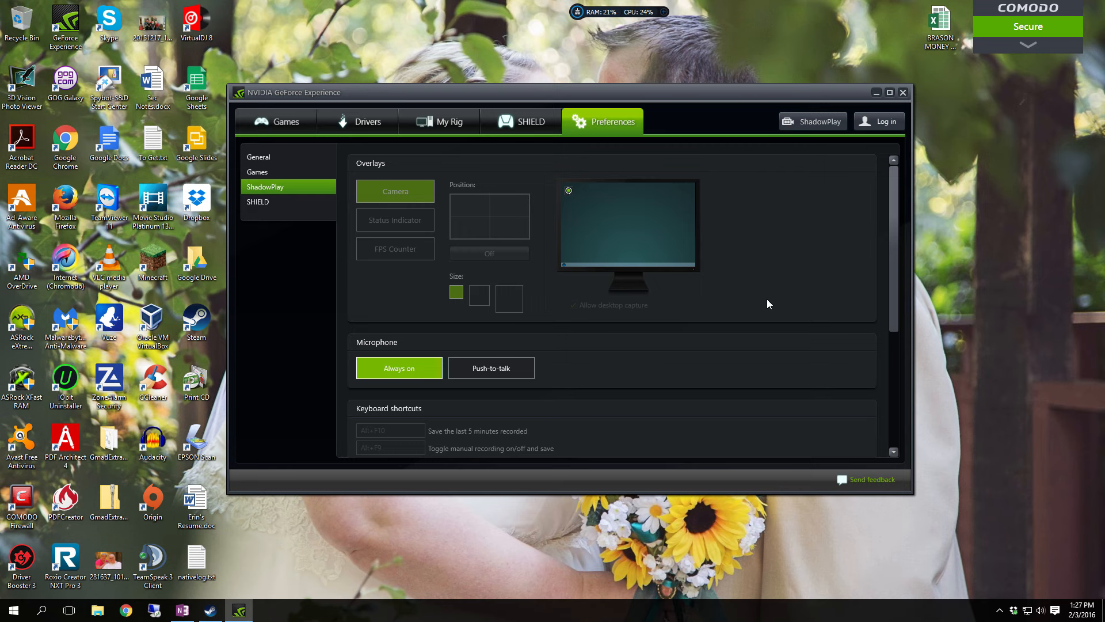
Step: Scroll the ShadowPlay preferences down to the Microphone and Keyboard shortcuts sections
scroll(down, 3)
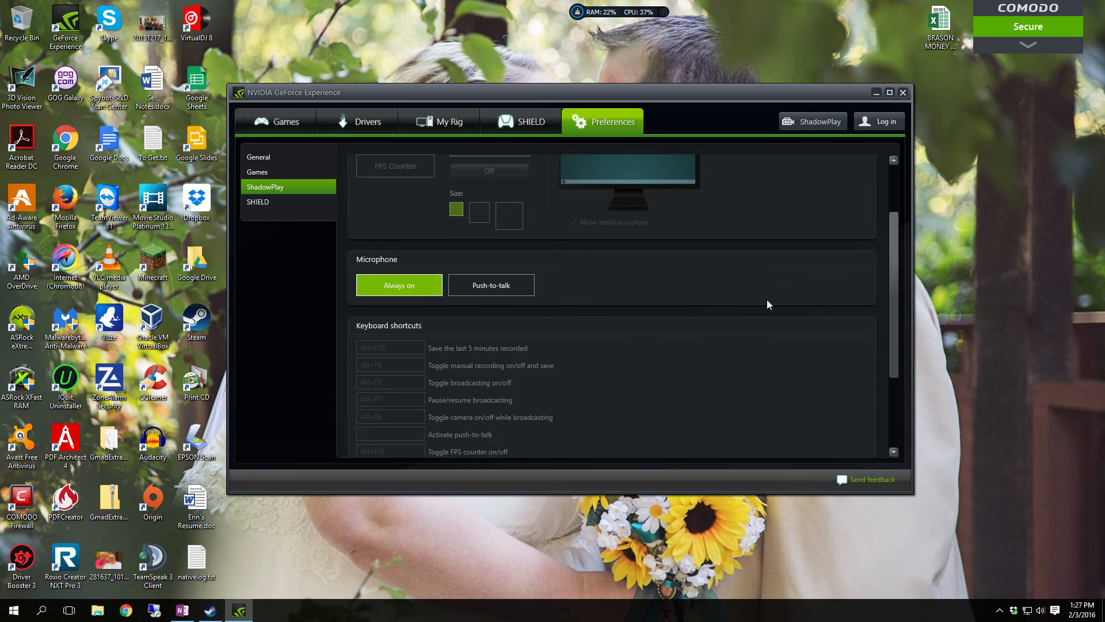
mouse_move(469, 409)
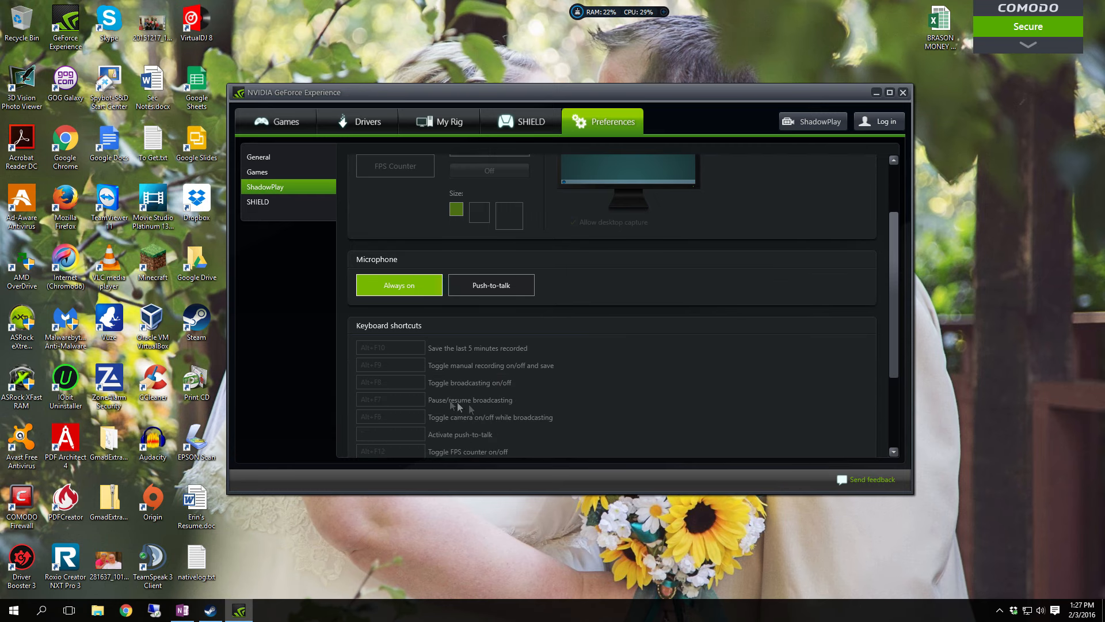
mouse_move(708, 379)
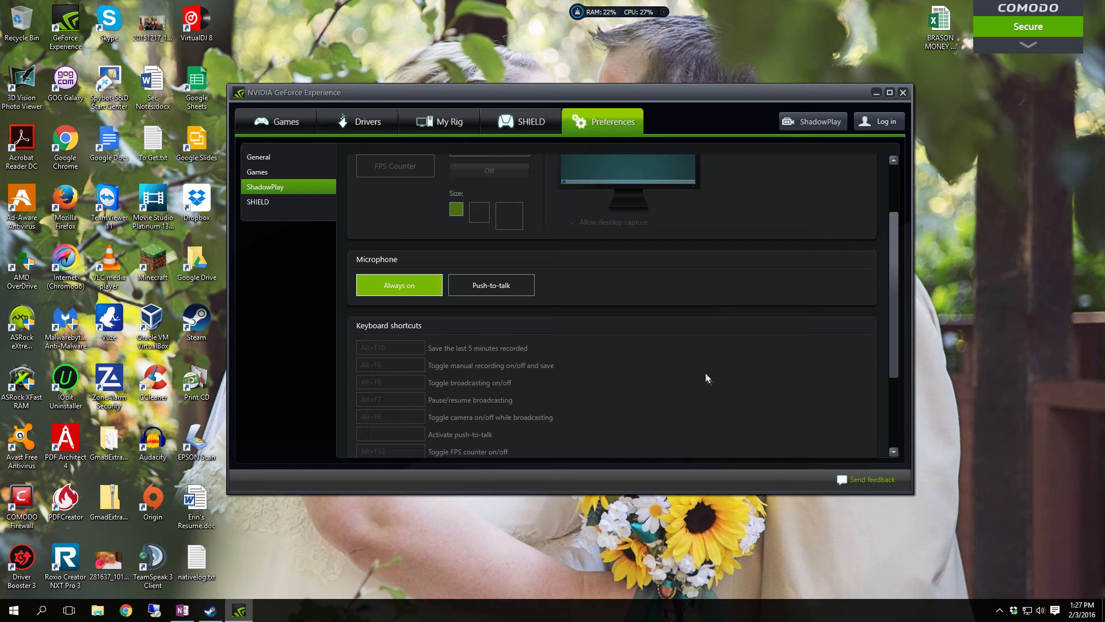
mouse_move(710, 382)
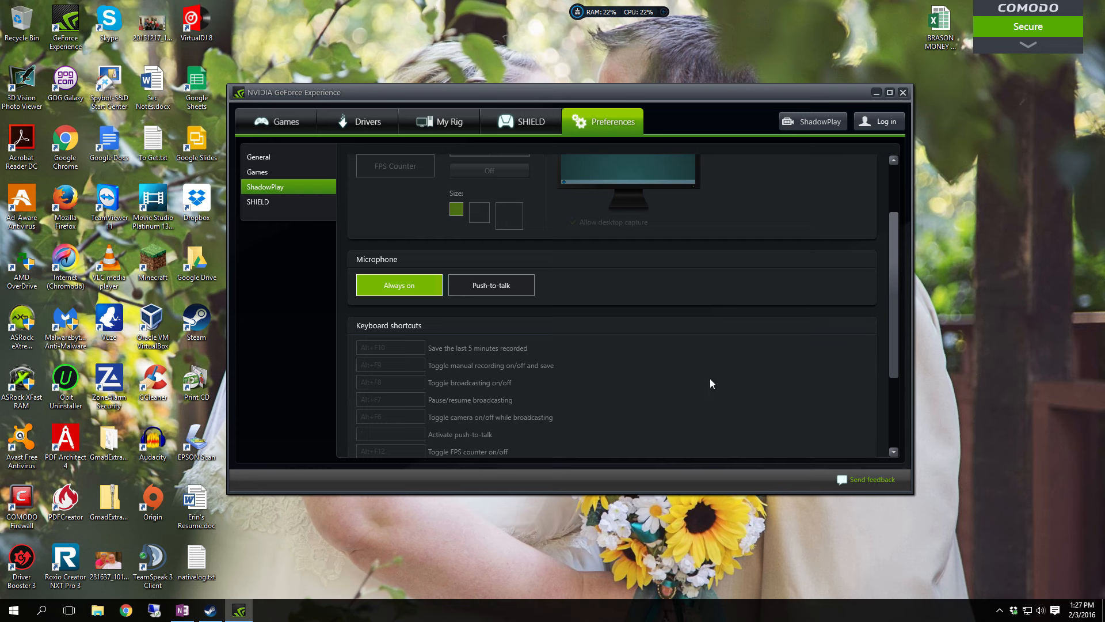
mouse_move(694, 325)
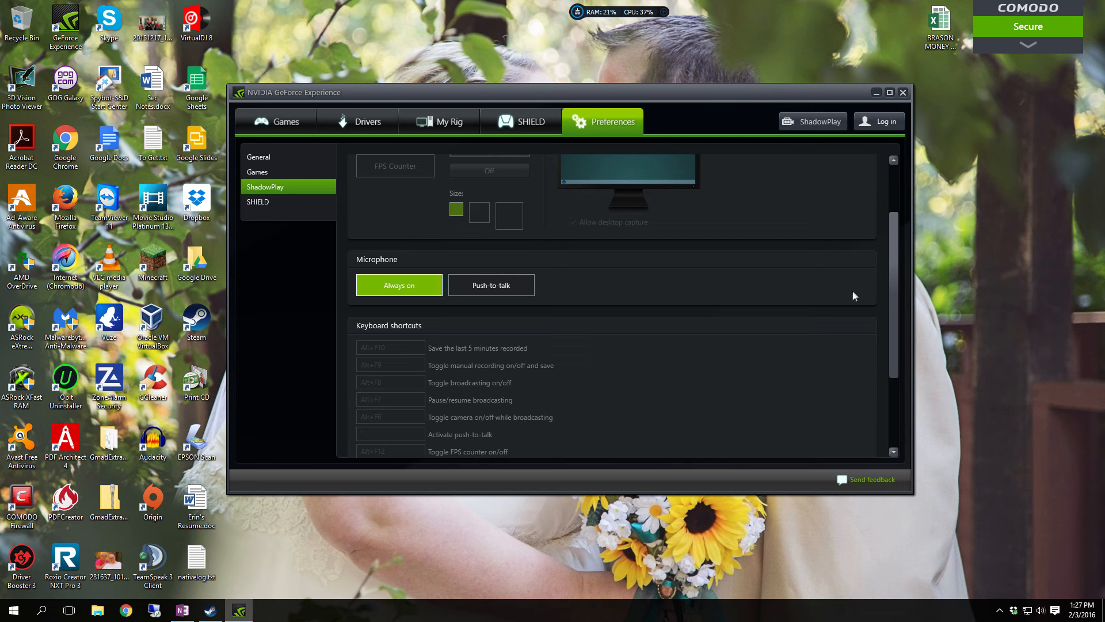
mouse_move(849, 294)
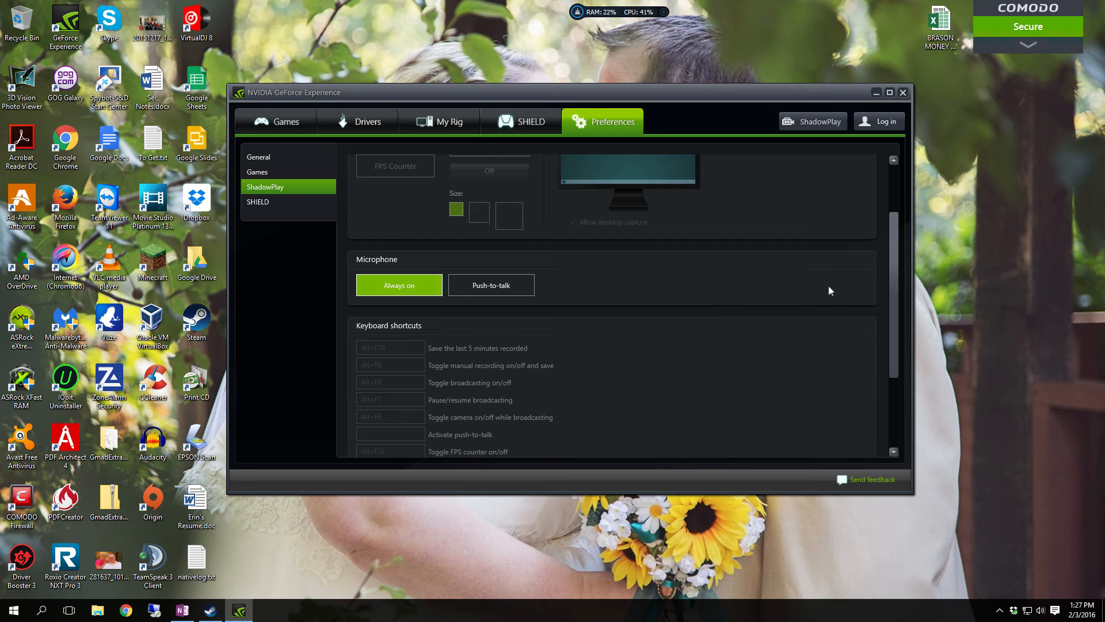
mouse_move(817, 283)
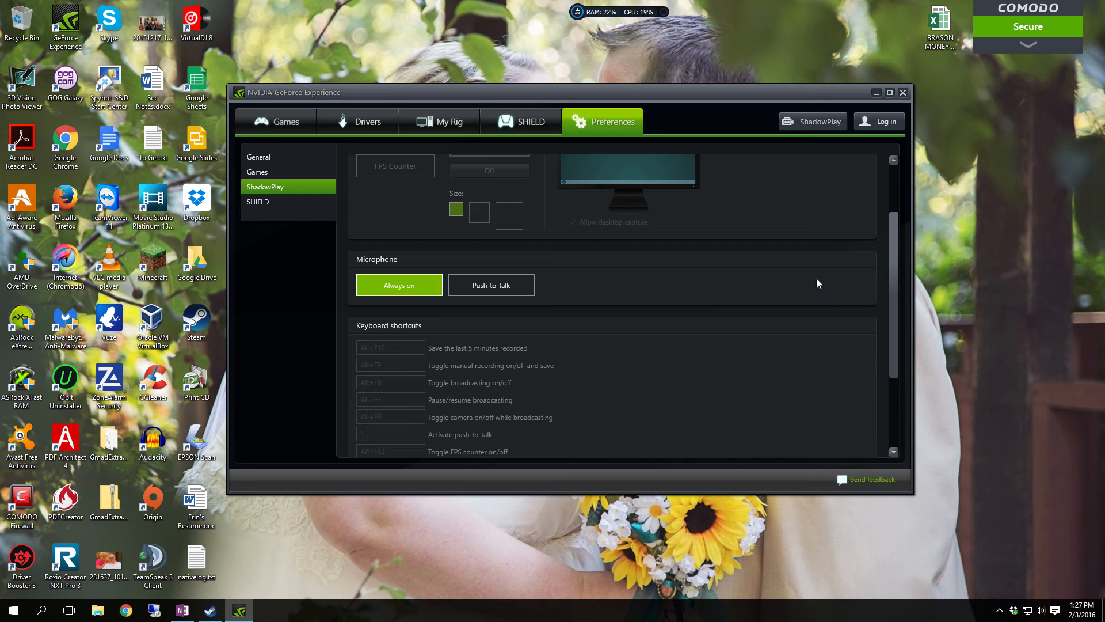